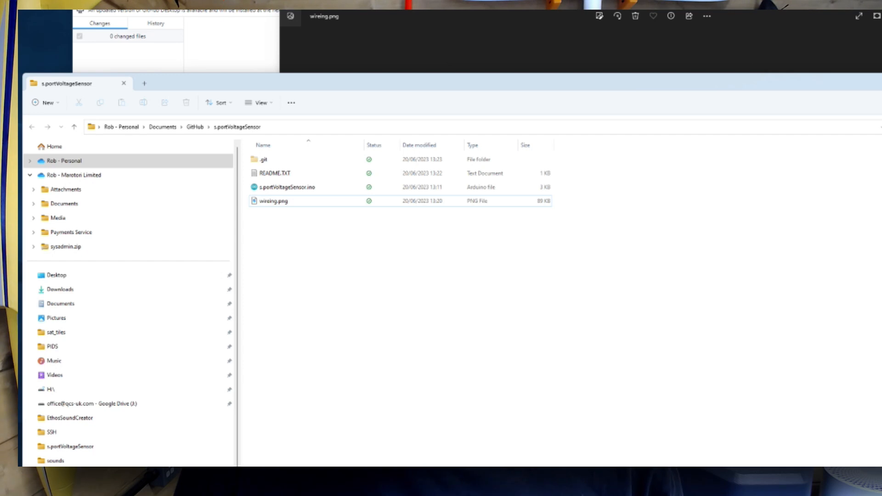
- Open the s.portVoltageSensor.ino sketch from its project folder in File Explorer
click(286, 187)
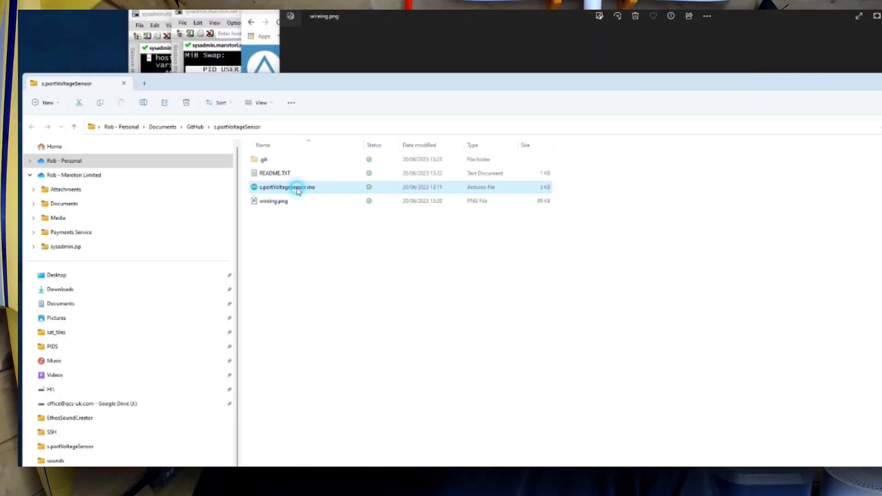
double_click(286, 187)
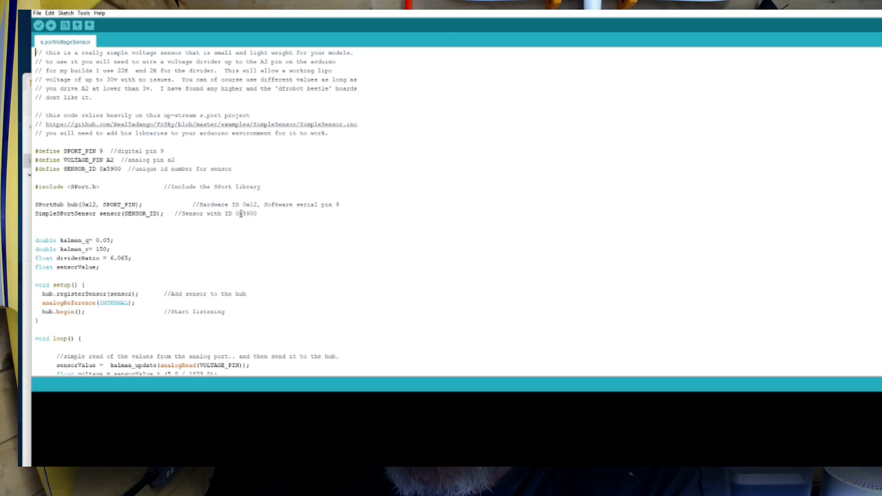
- Scroll through setup() and loop() down to the kalman_update filter function
scroll(down, 3)
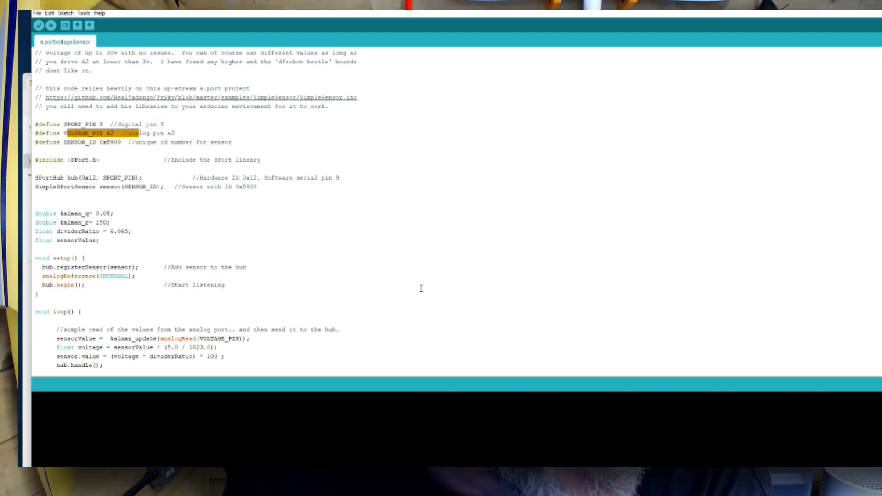
scroll(down, 3)
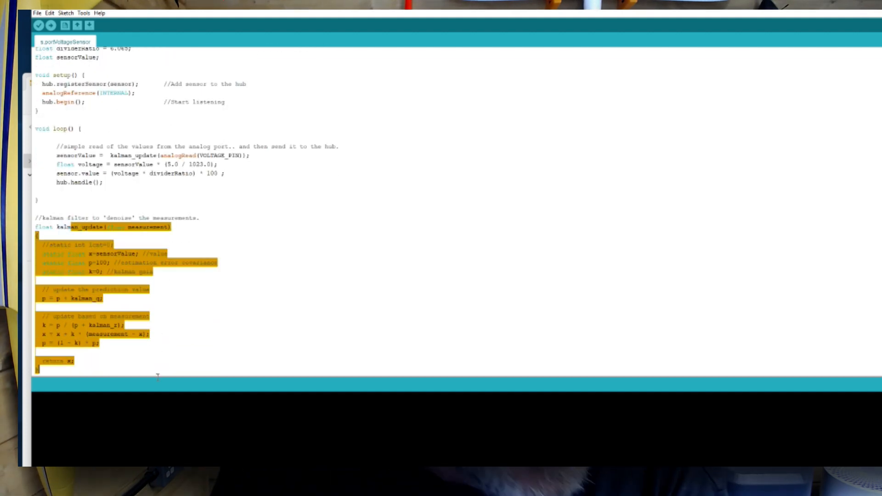
click(273, 270)
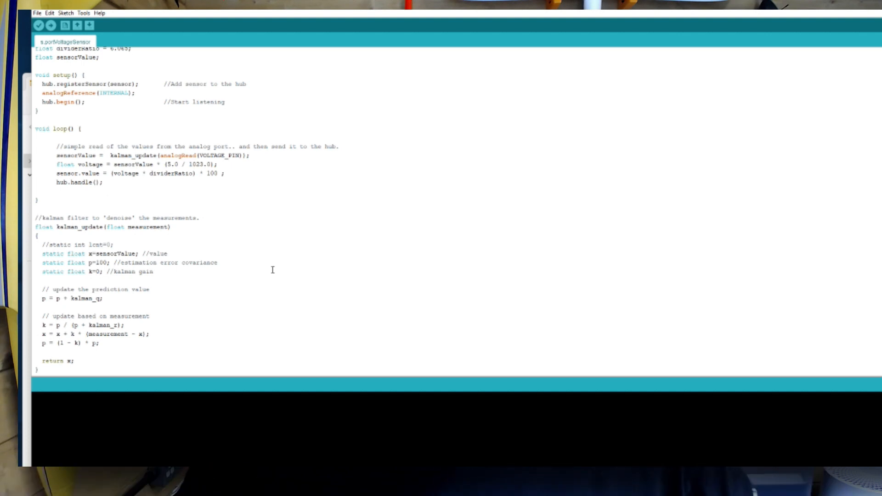
mouse_move(206, 202)
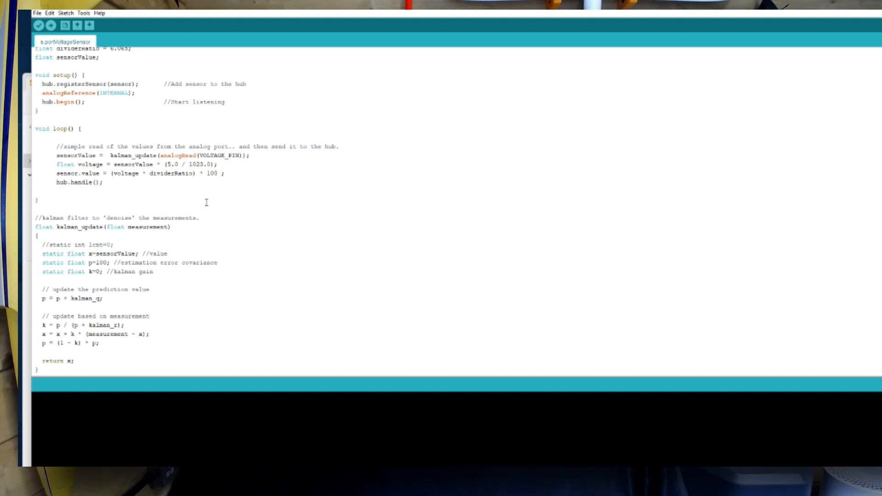
mouse_move(255, 265)
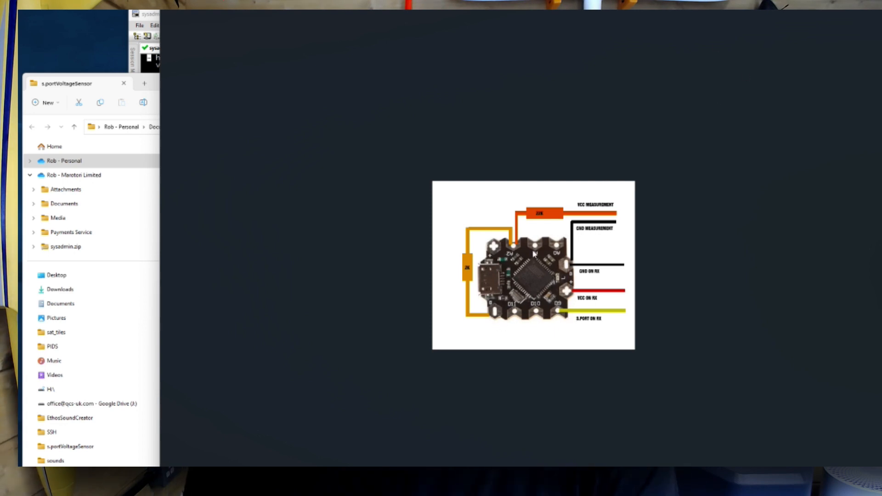
mouse_move(568, 321)
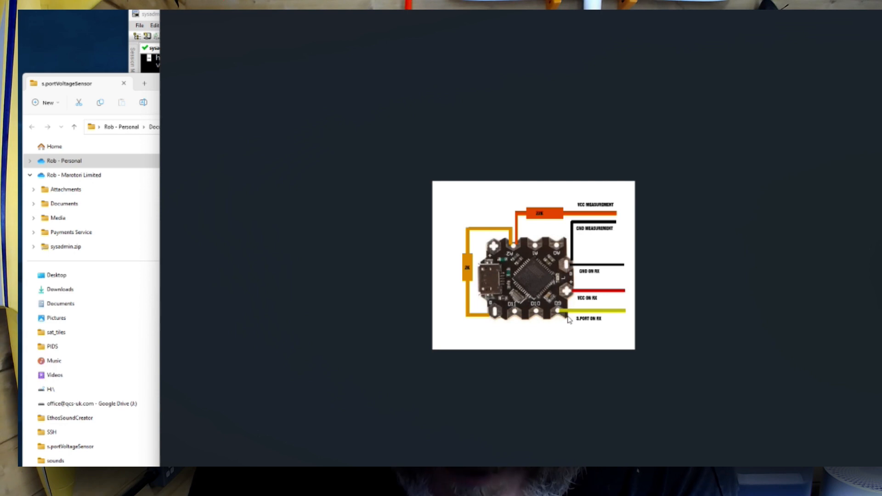
mouse_move(624, 299)
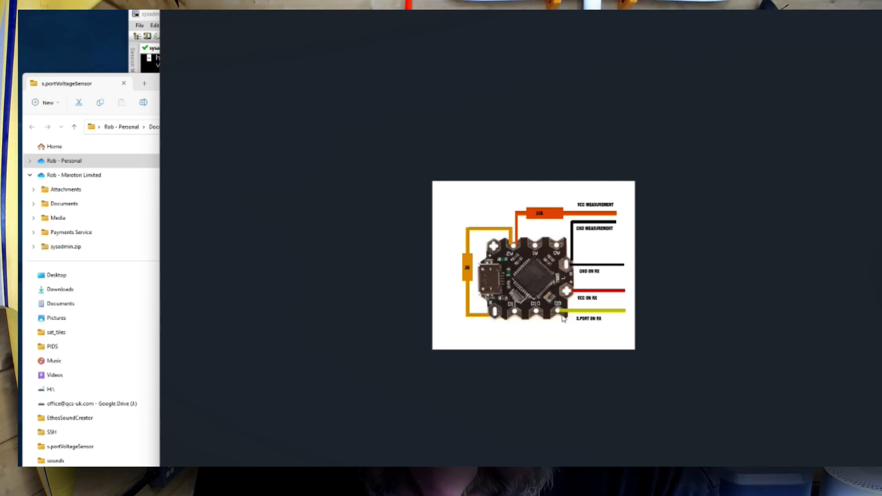
mouse_move(584, 266)
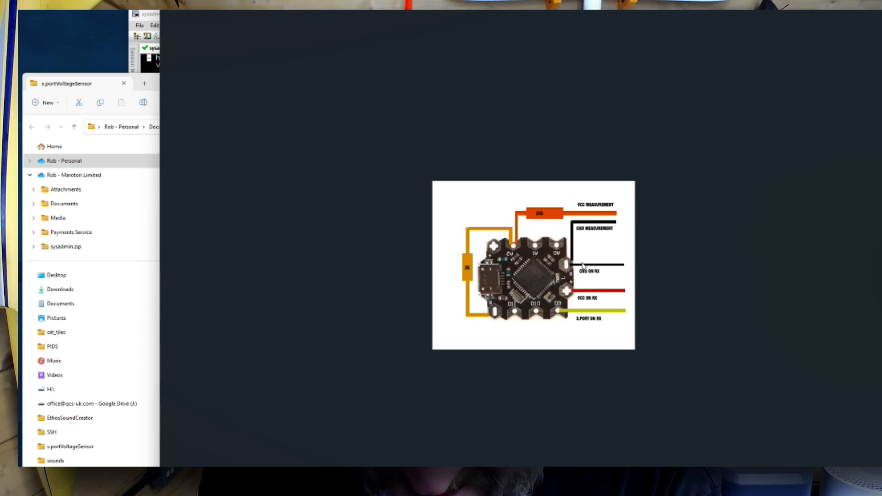
mouse_move(731, 313)
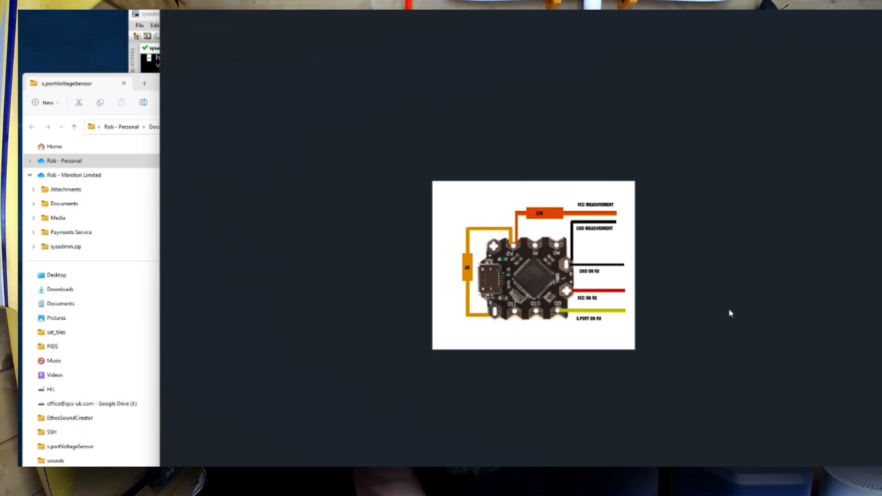
mouse_move(618, 298)
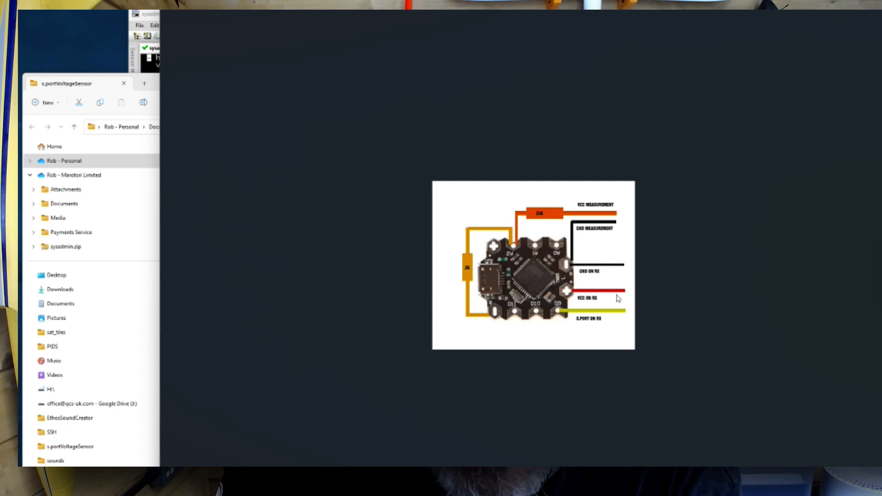
mouse_move(633, 163)
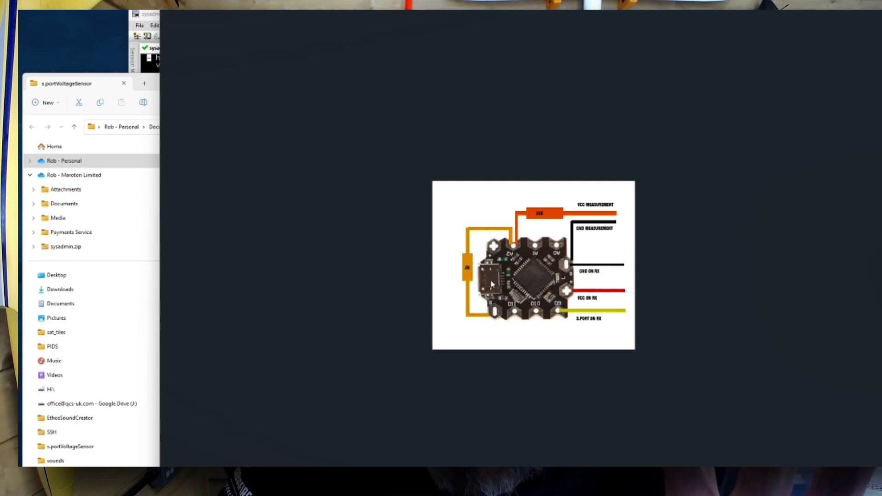
mouse_move(487, 282)
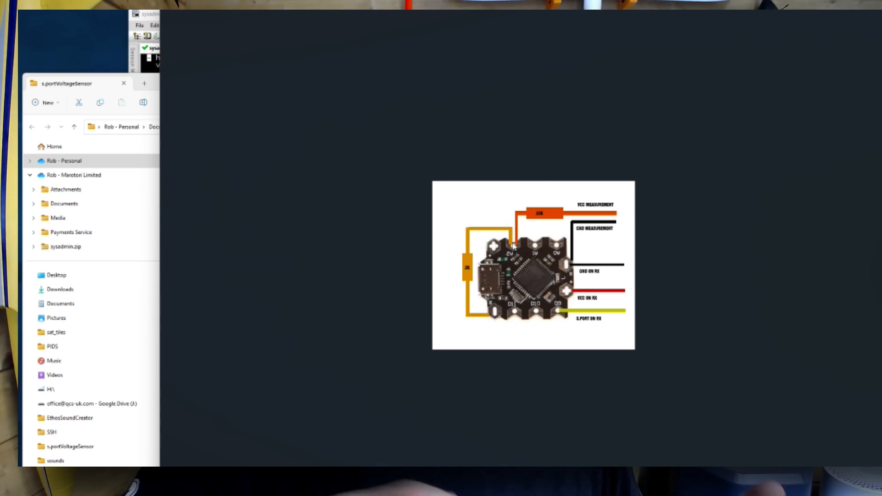
mouse_move(626, 284)
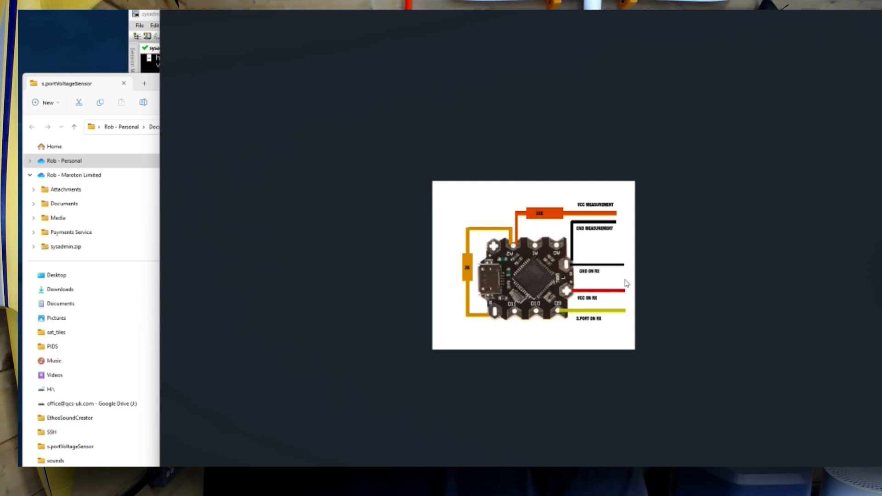
mouse_move(587, 278)
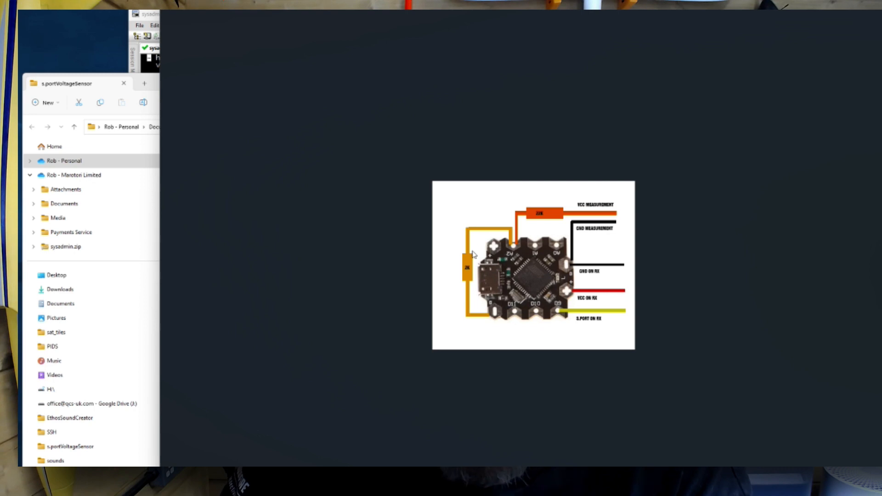
mouse_move(529, 217)
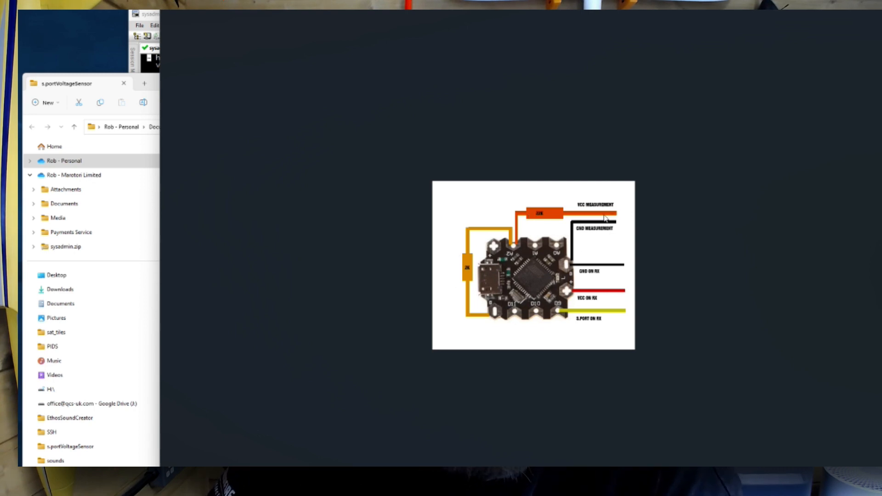
mouse_move(748, 326)
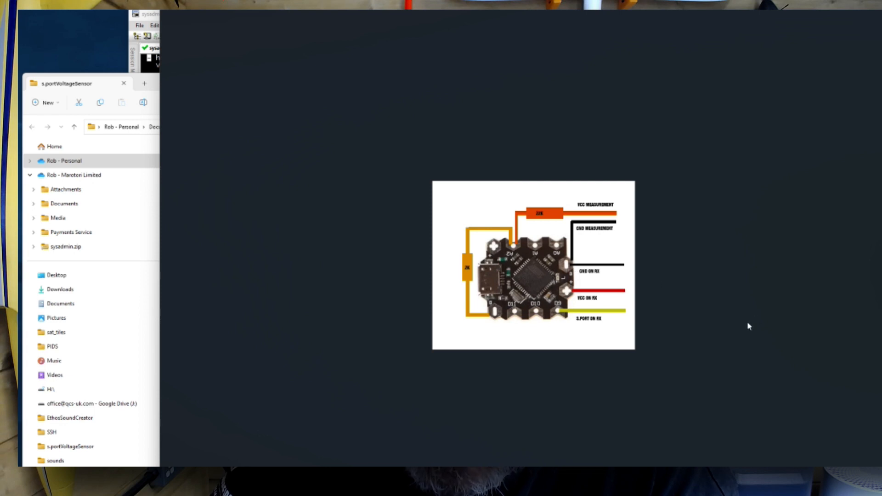